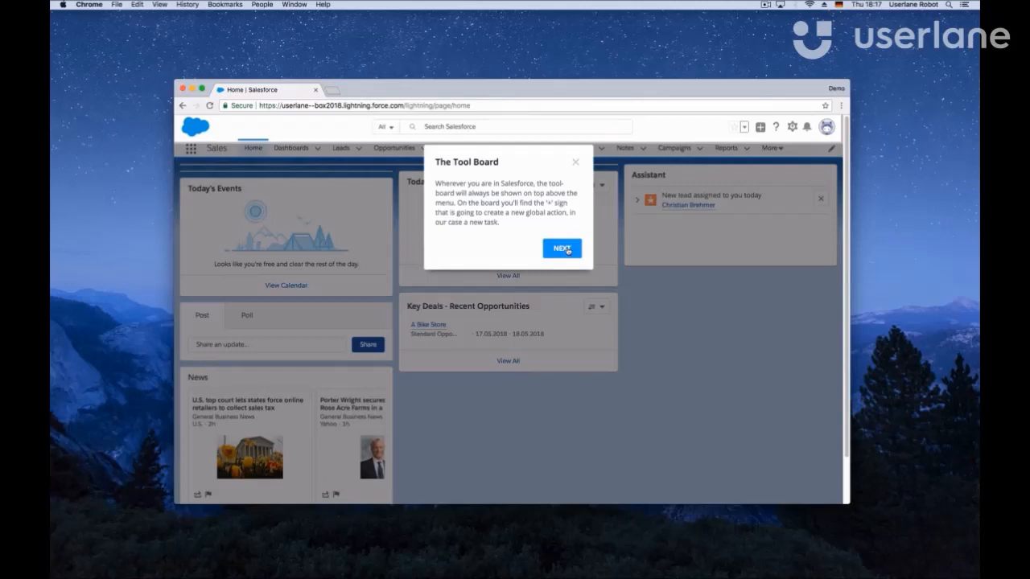
# Step: Start the 'Create a new Story' tour and open the Create Issue form for a Story
pyautogui.click(561, 248)
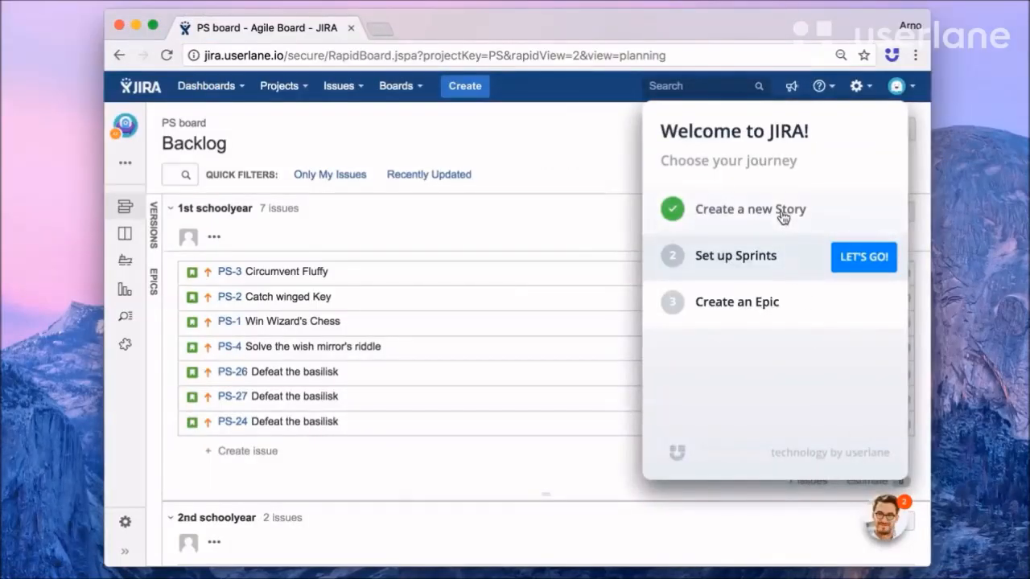
pyautogui.click(749, 209)
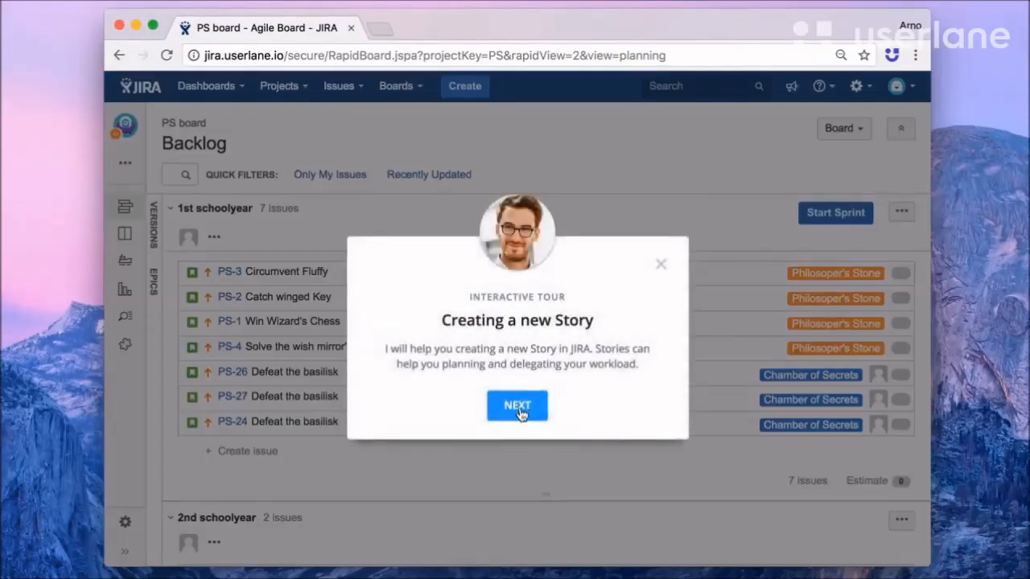
pyautogui.click(516, 405)
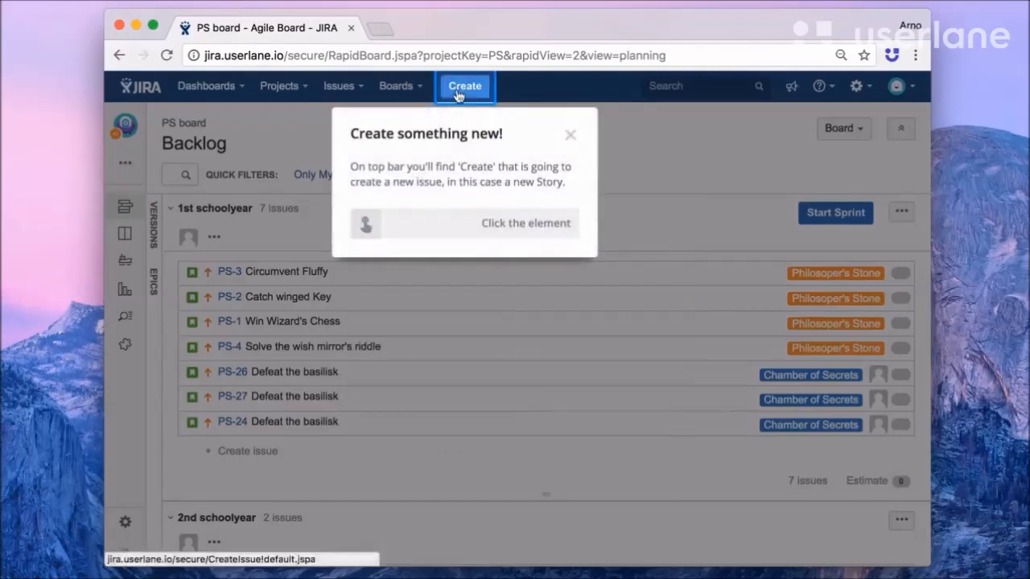
pyautogui.click(464, 86)
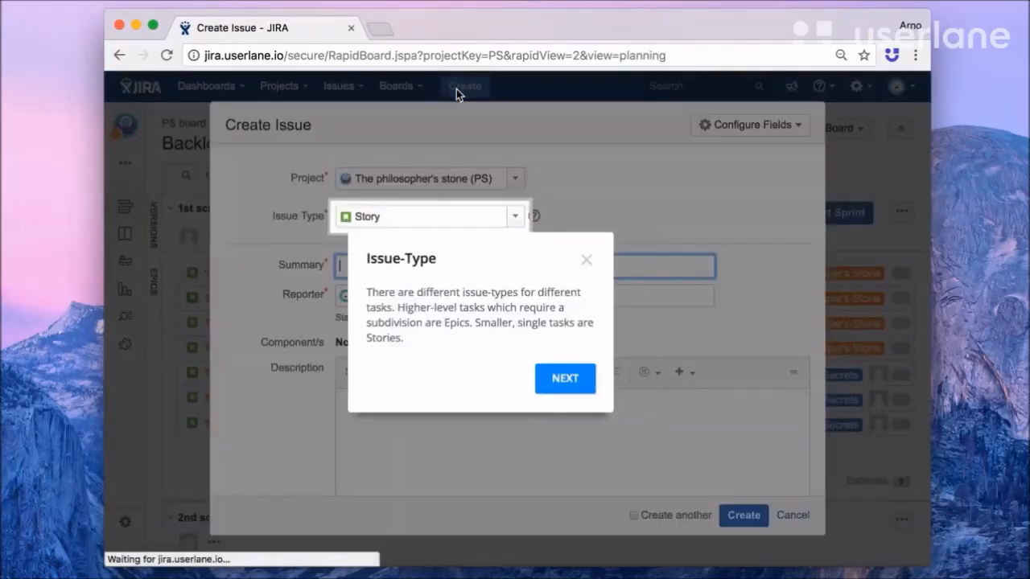
# Step: Check the Issue Type options and autofill the summary as 'Defeat the basilisk'
pyautogui.click(565, 378)
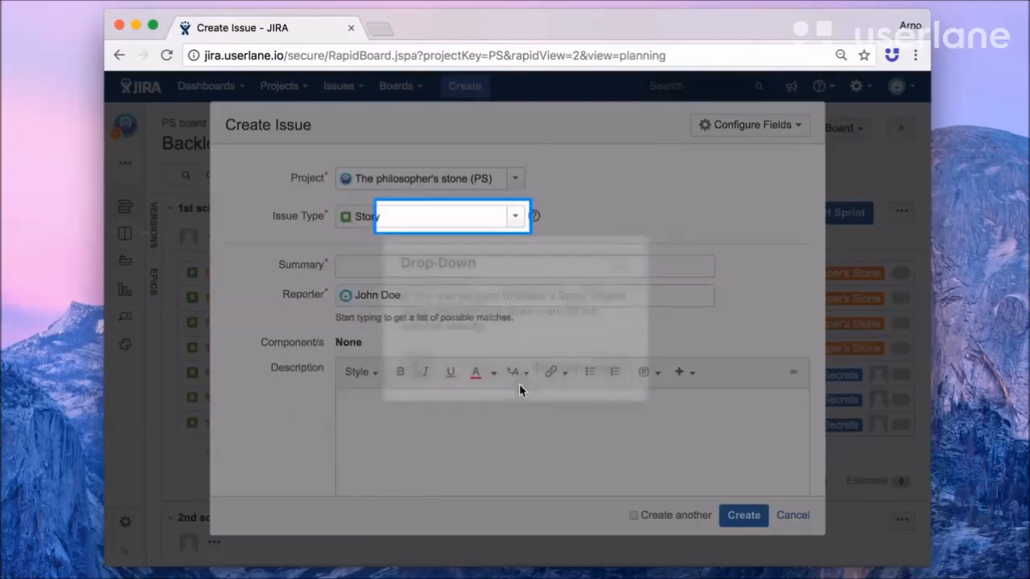
pyautogui.click(514, 216)
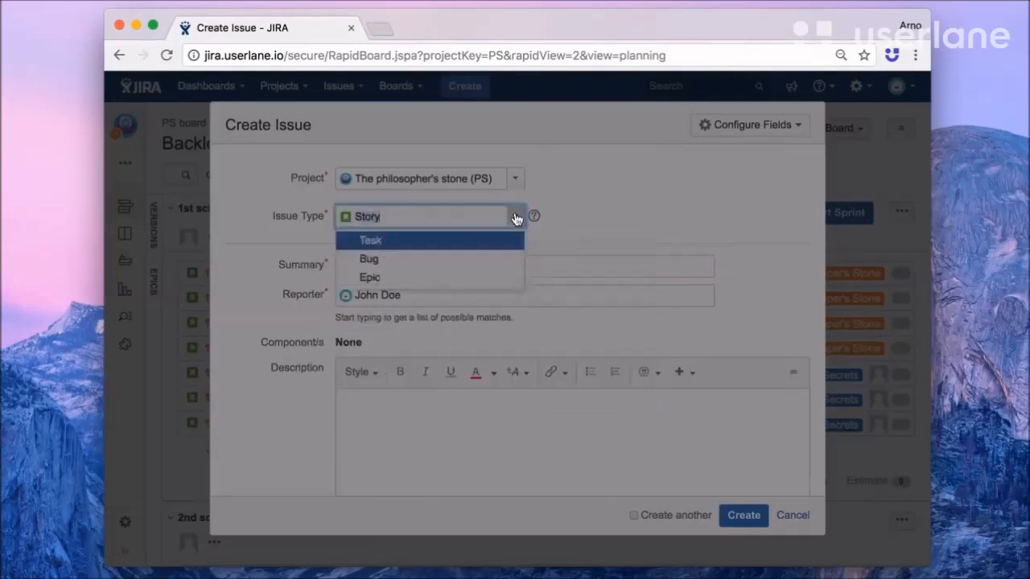
pyautogui.write('Def')
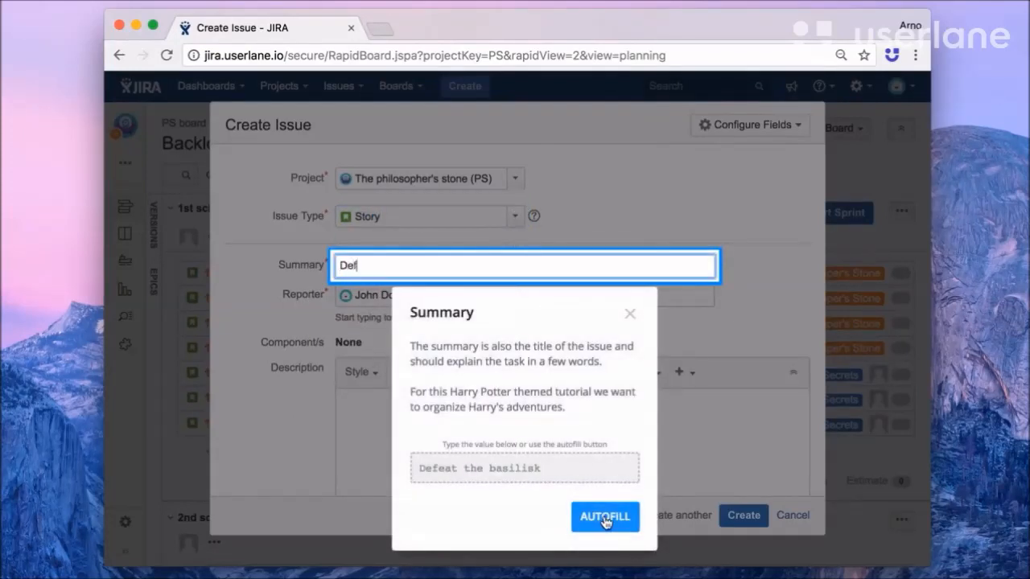
pyautogui.click(605, 517)
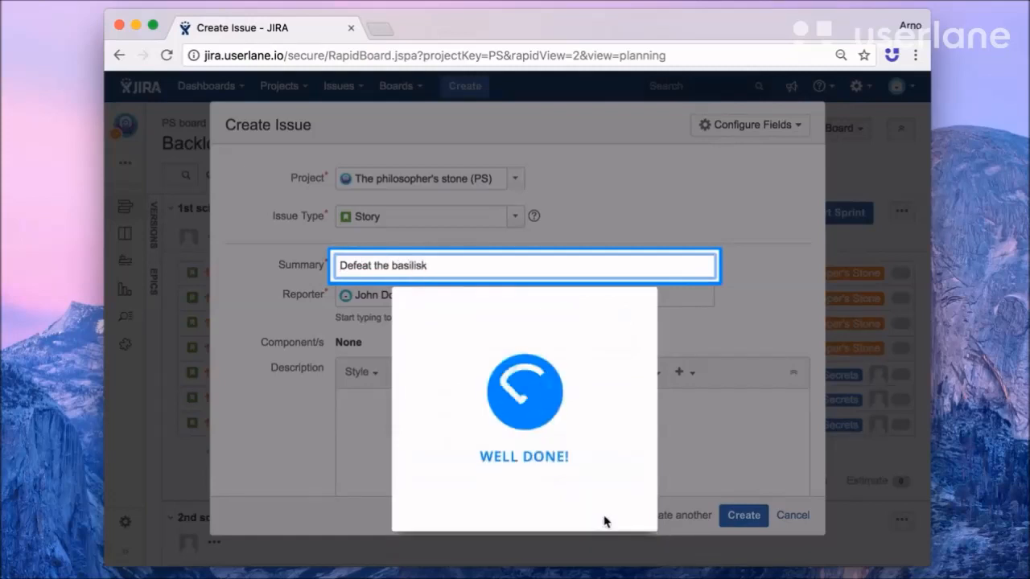